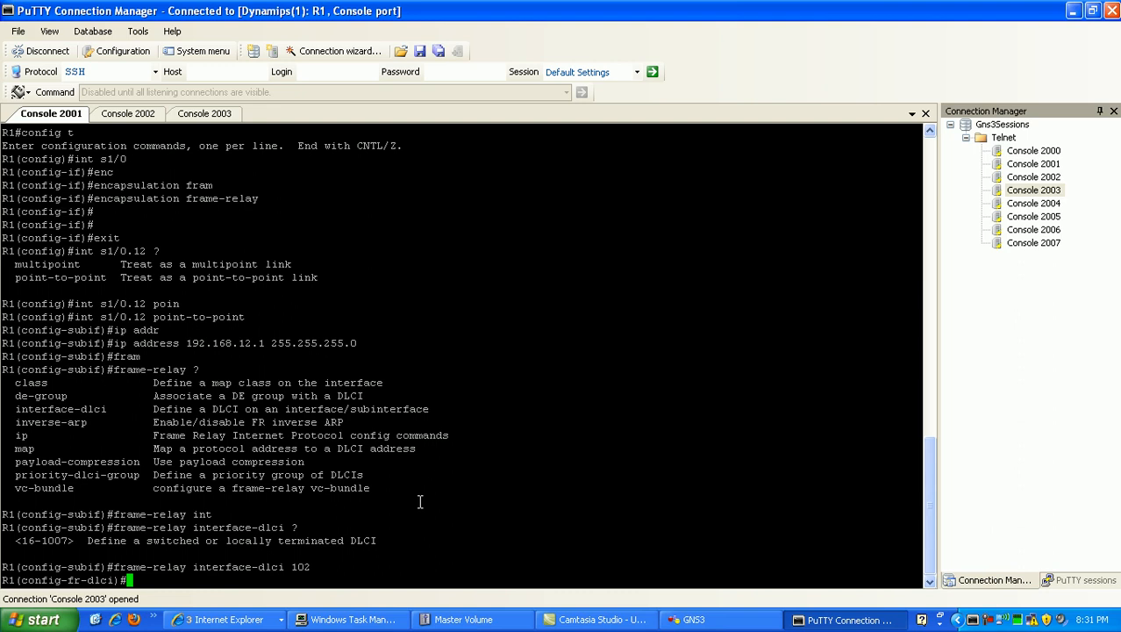
List the commands available under frame-relay interface-dlci 102 with '?'.
{"action": "type", "text": "?"}
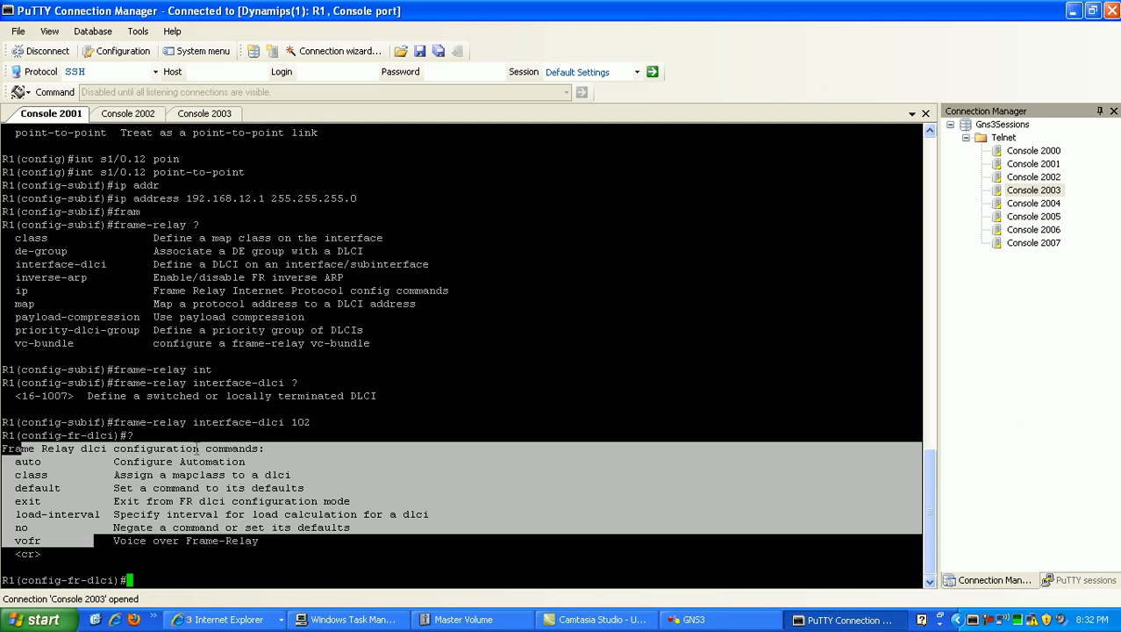
{"action": "mouse_move", "coordinate": [196, 474]}
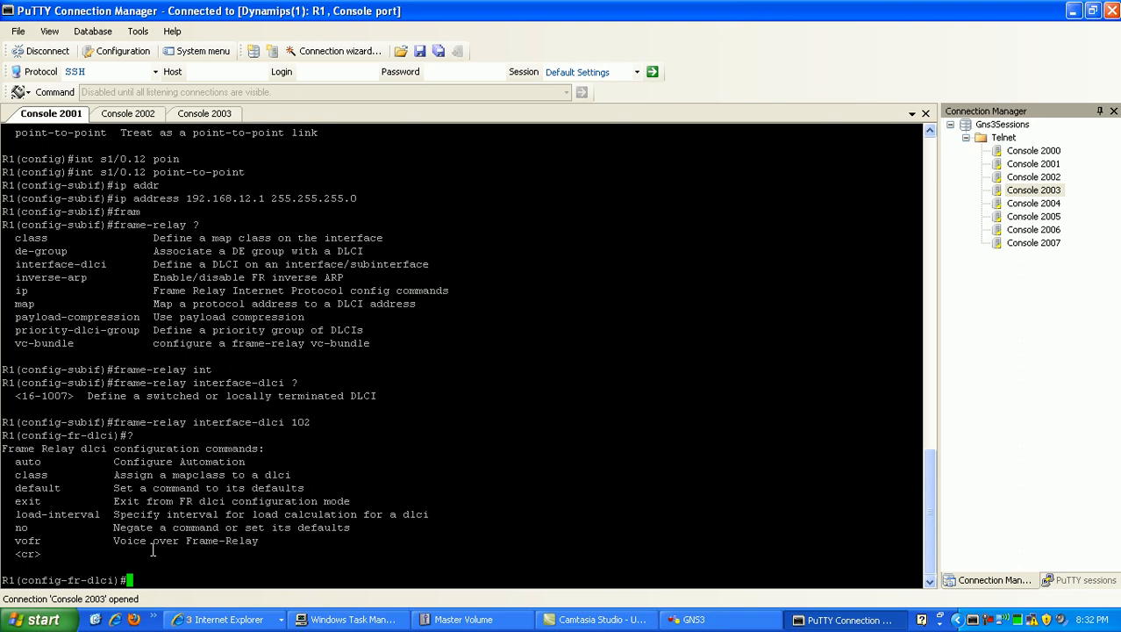
Leave config mode, show running-config for s1/0 and s1/0.12, then re-enter config t.
{"action": "type", "text": "end"}
{"action": "type", "text": "show running-config"}
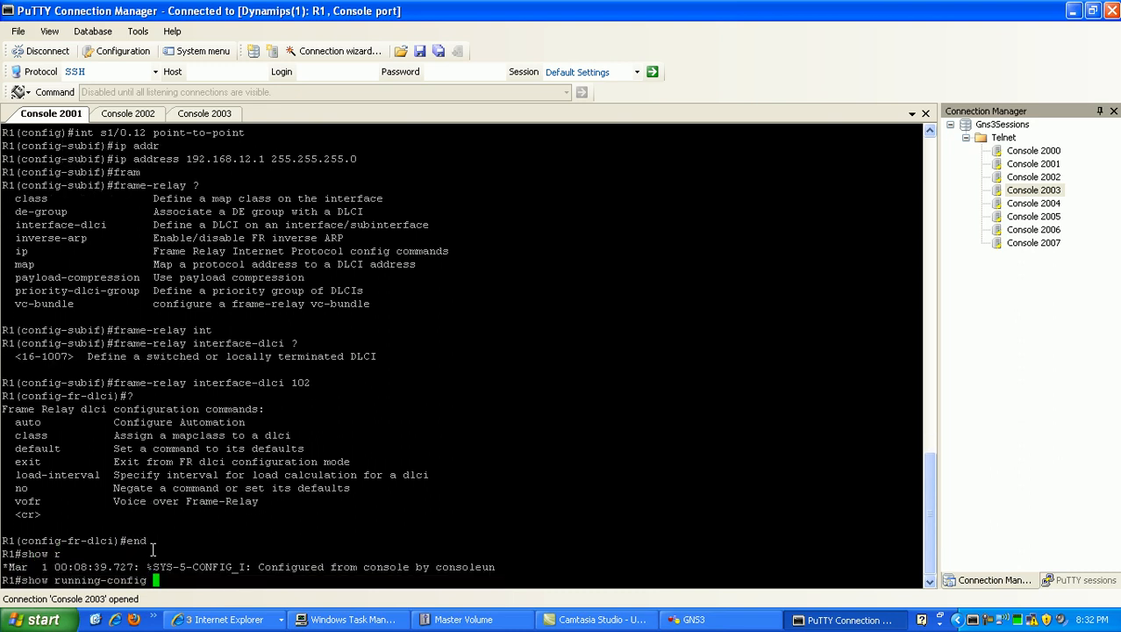
{"action": "type", "text": "int s1/0"}
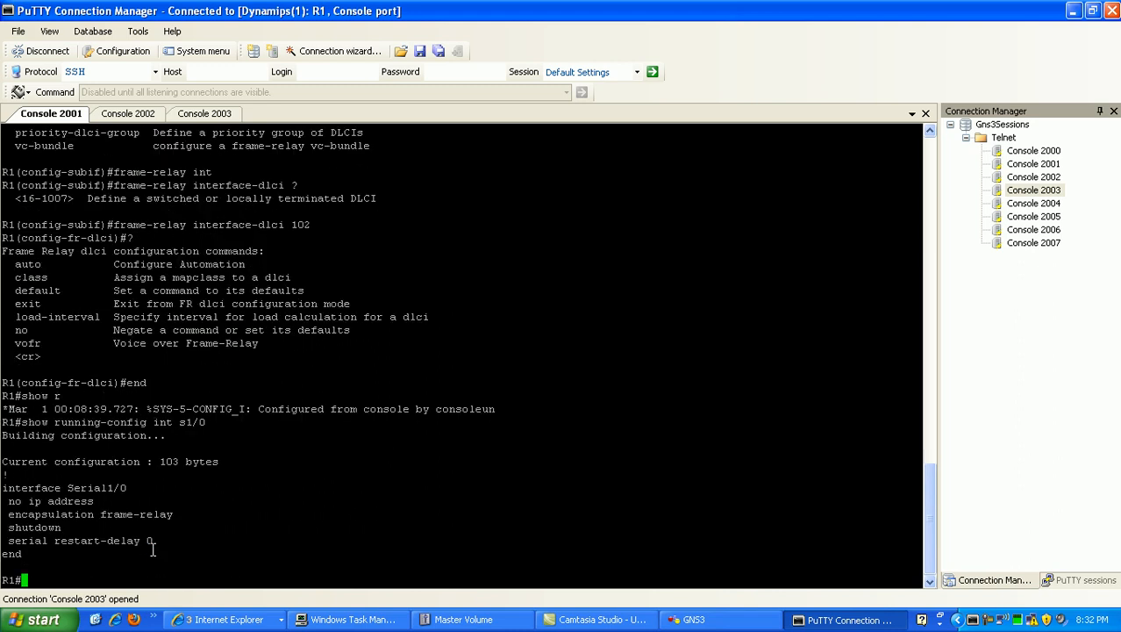
{"action": "type", "text": "show running-config int s1/0.12"}
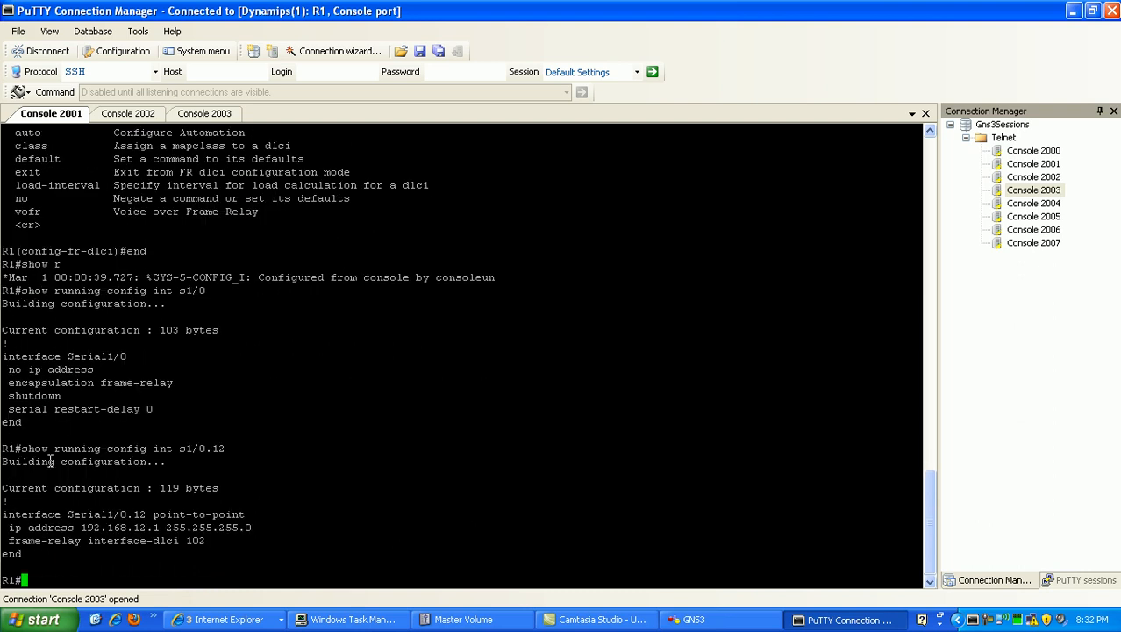
{"action": "mouse_move", "coordinate": [4, 523]}
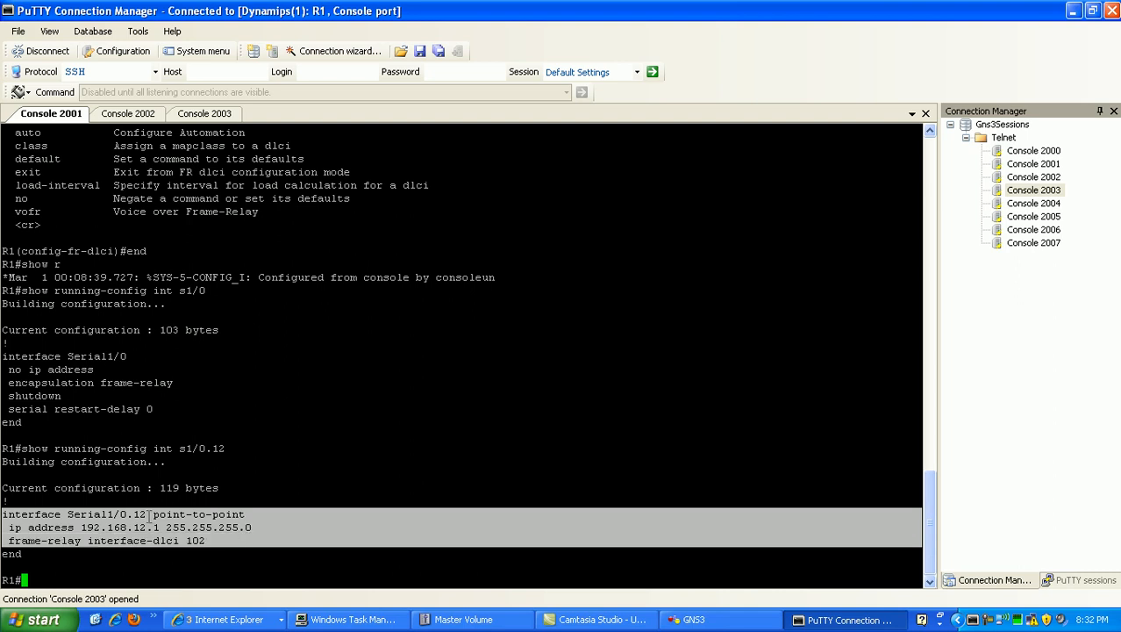
{"action": "type", "text": "config t"}
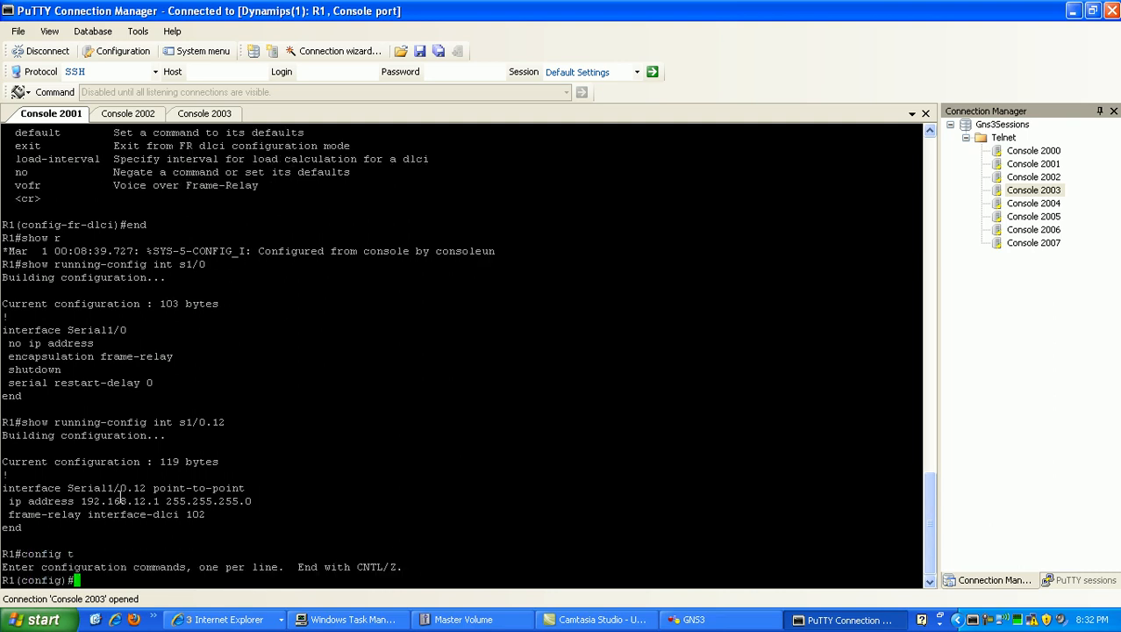
Create subinterface s1/0.13 as point-to-point from global configuration.
{"action": "type", "text": "in"}
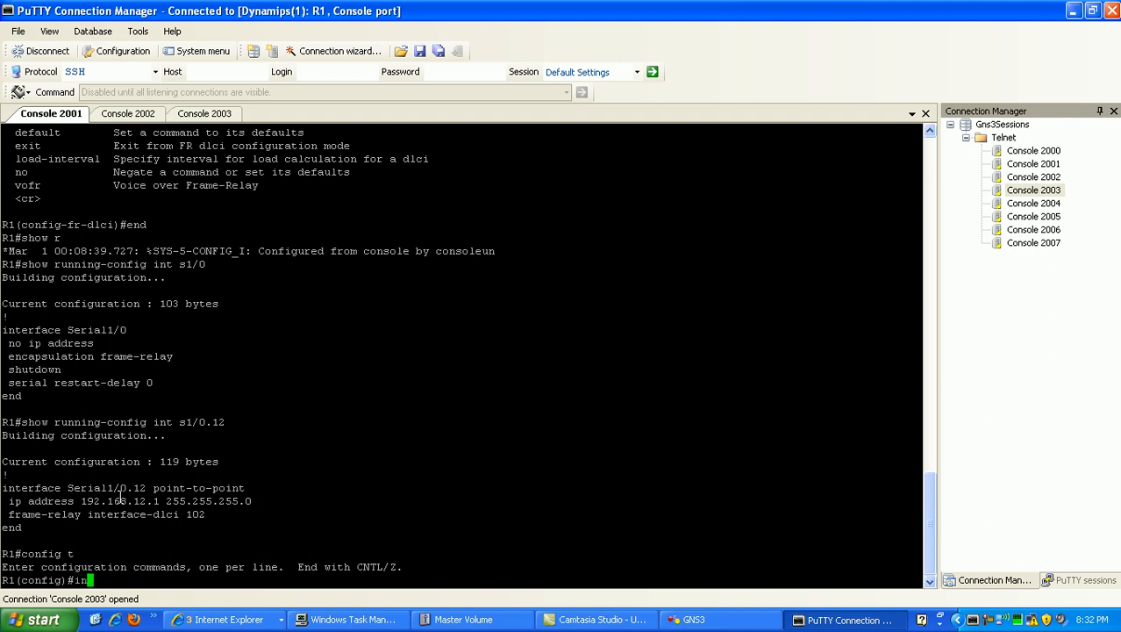
{"action": "type", "text": "t"}
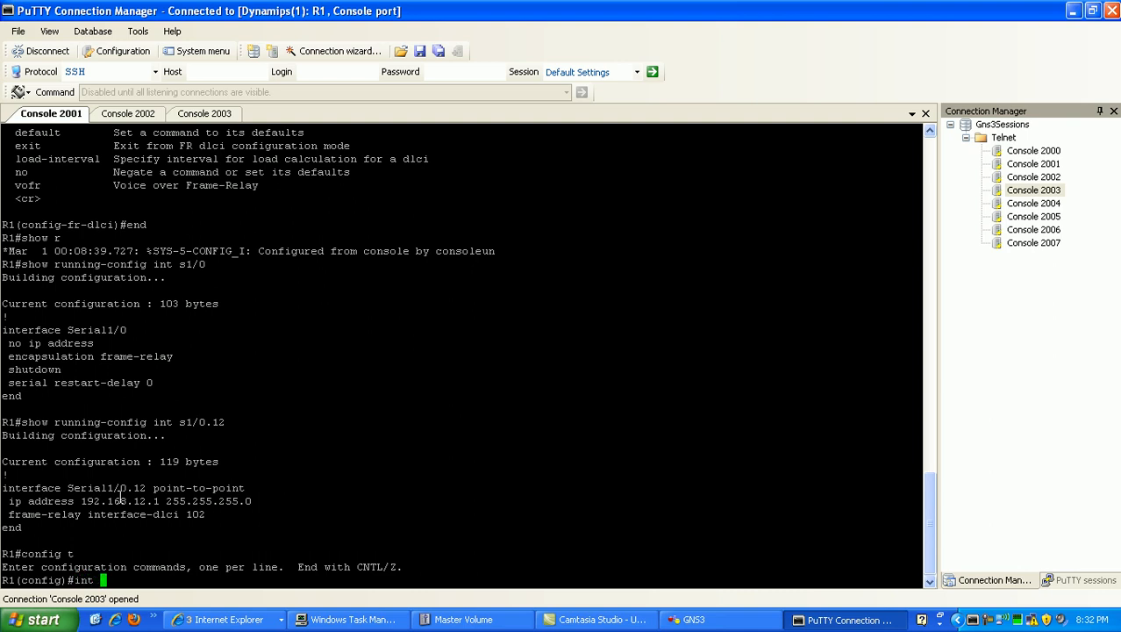
{"action": "type", "text": "s1/0"}
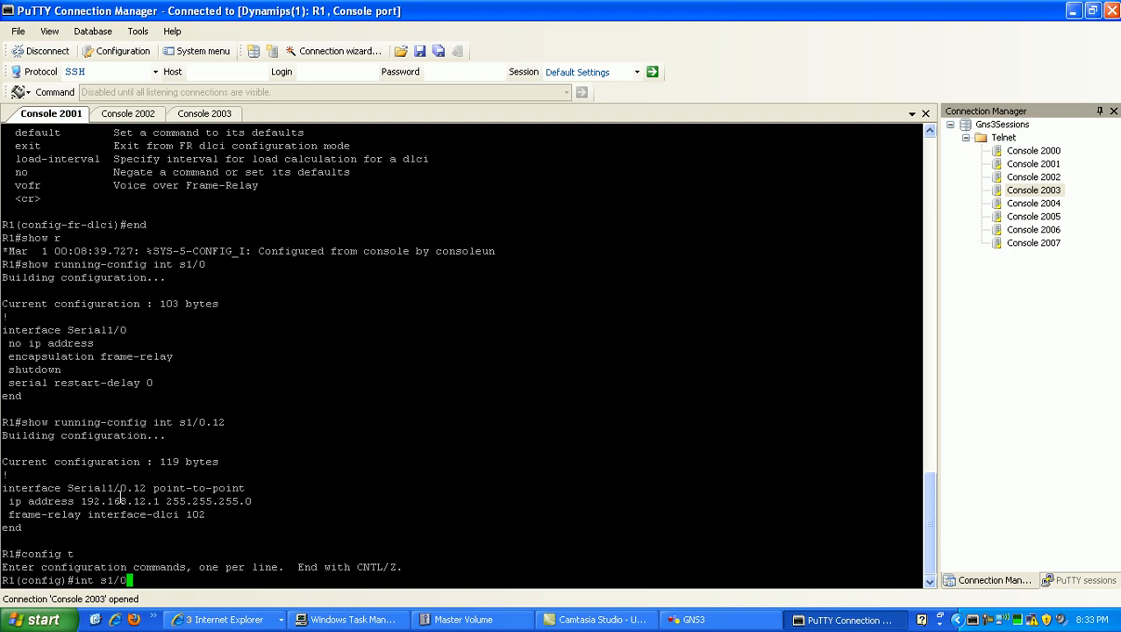
{"action": "type", "text": "."}
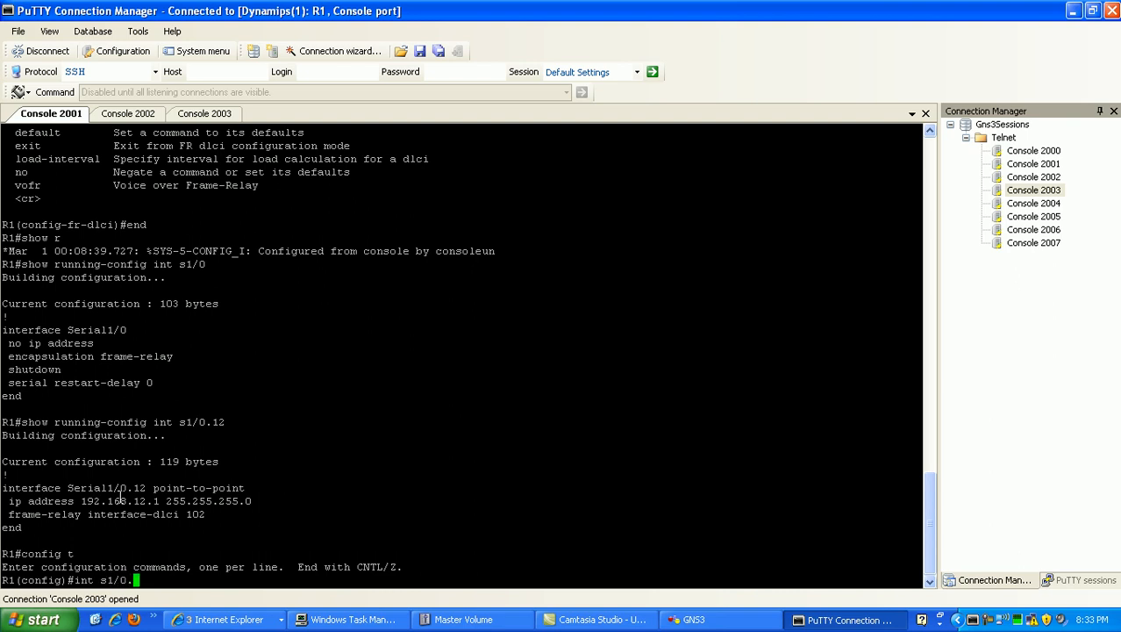
{"action": "type", "text": "1"}
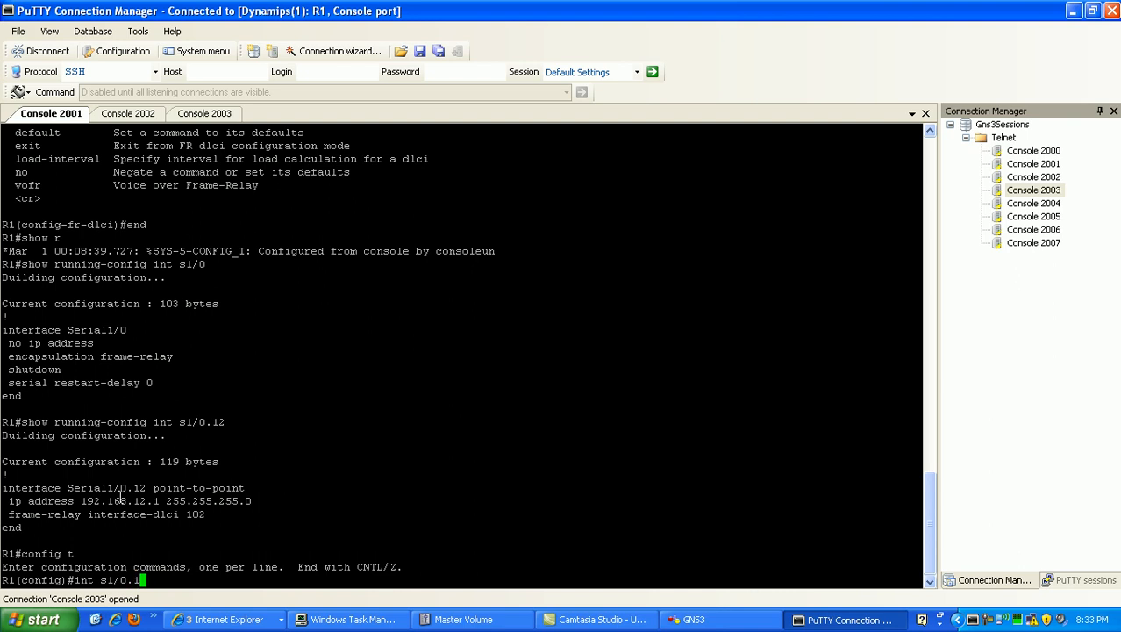
{"action": "type", "text": "3"}
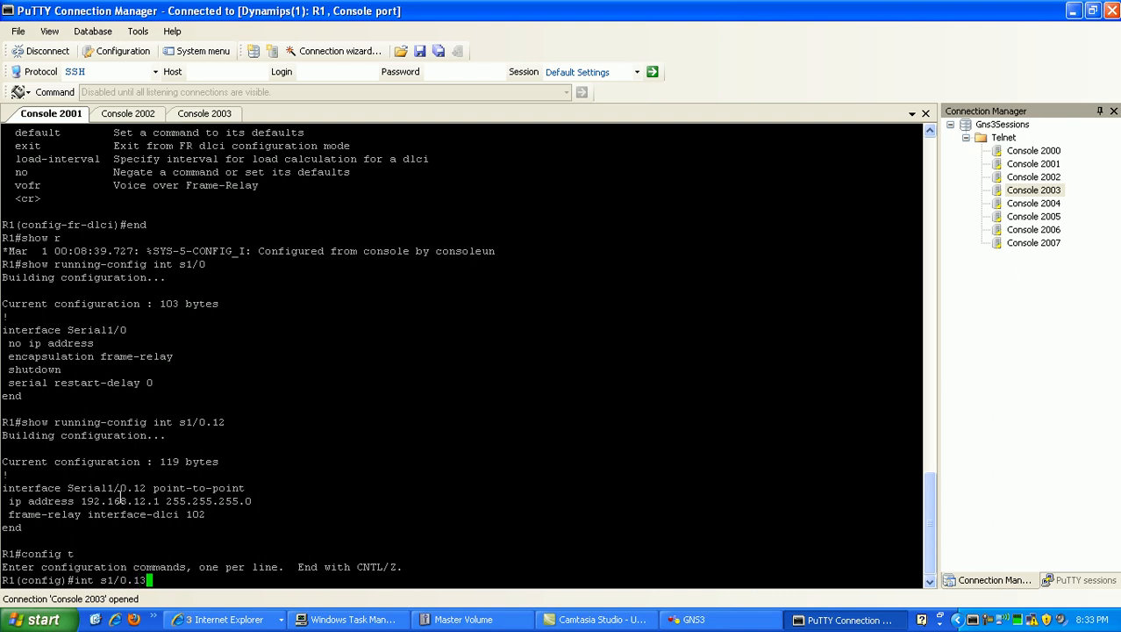
{"action": "type", "text": "?"}
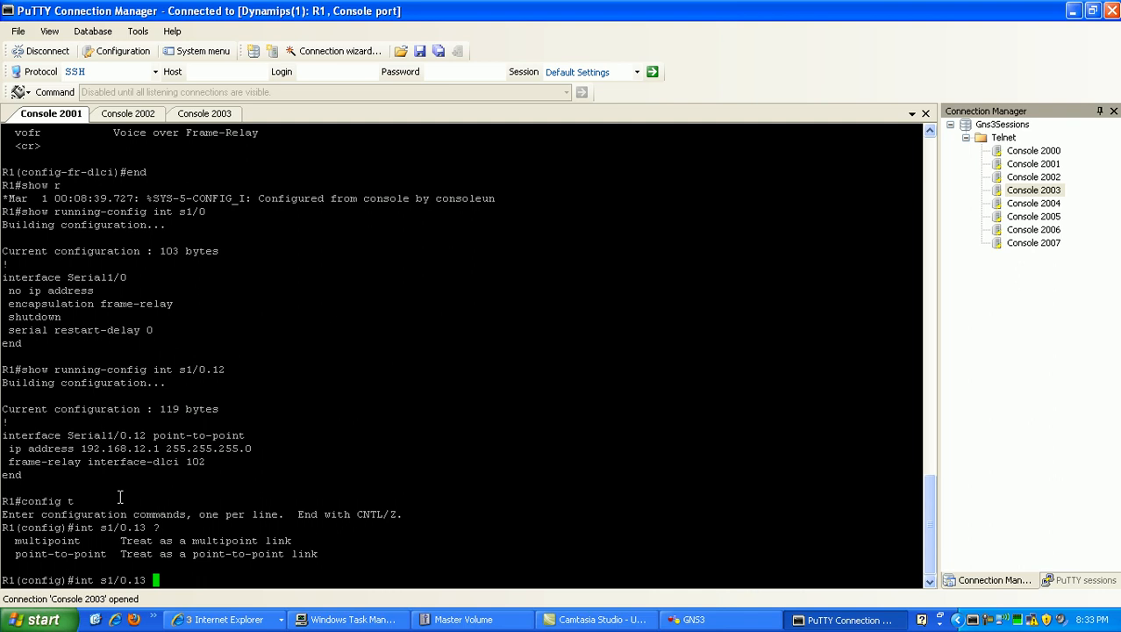
{"action": "type", "text": "point-to-point"}
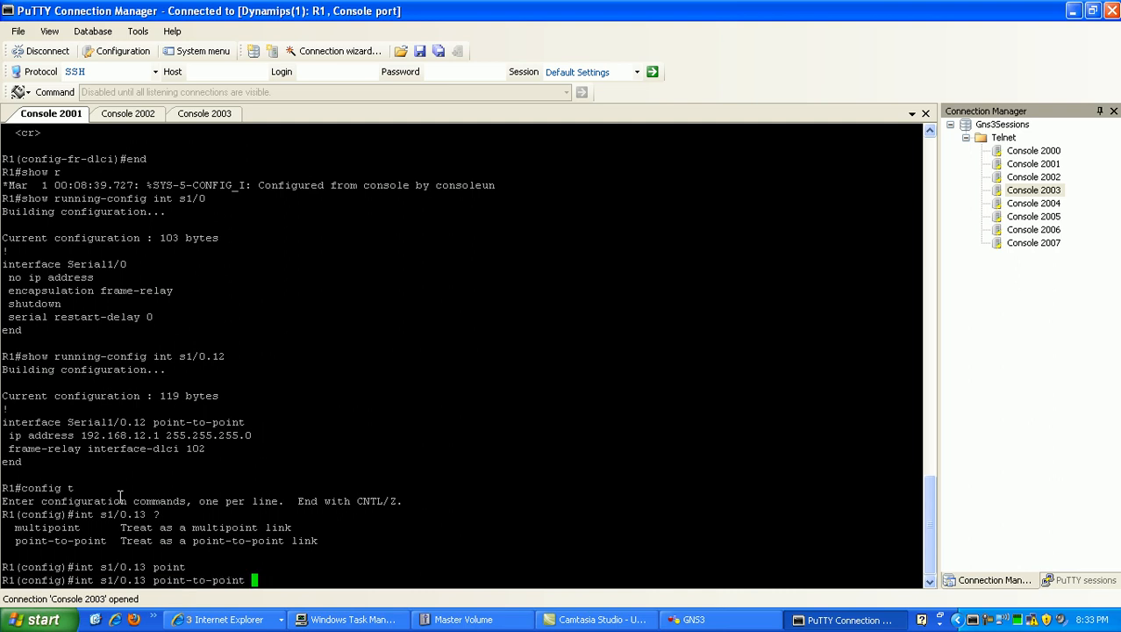
{"action": "key", "text": "Return"}
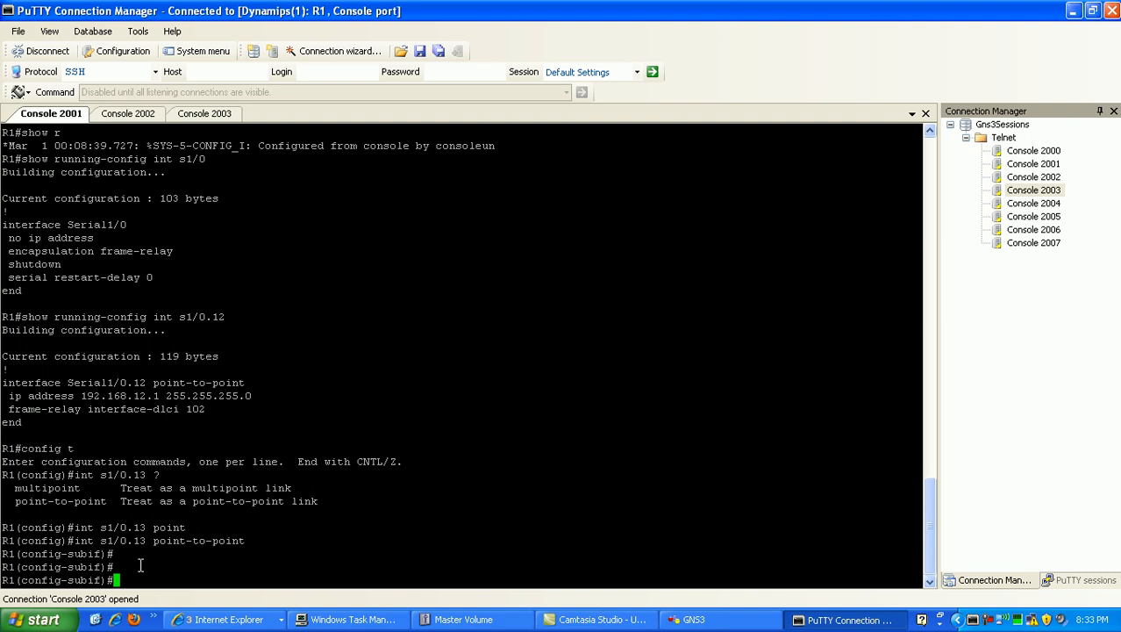
Assign IP address 192.168.13.1 255.255.255.0 to Serial1/0.13.
{"action": "type", "text": "ip address"}
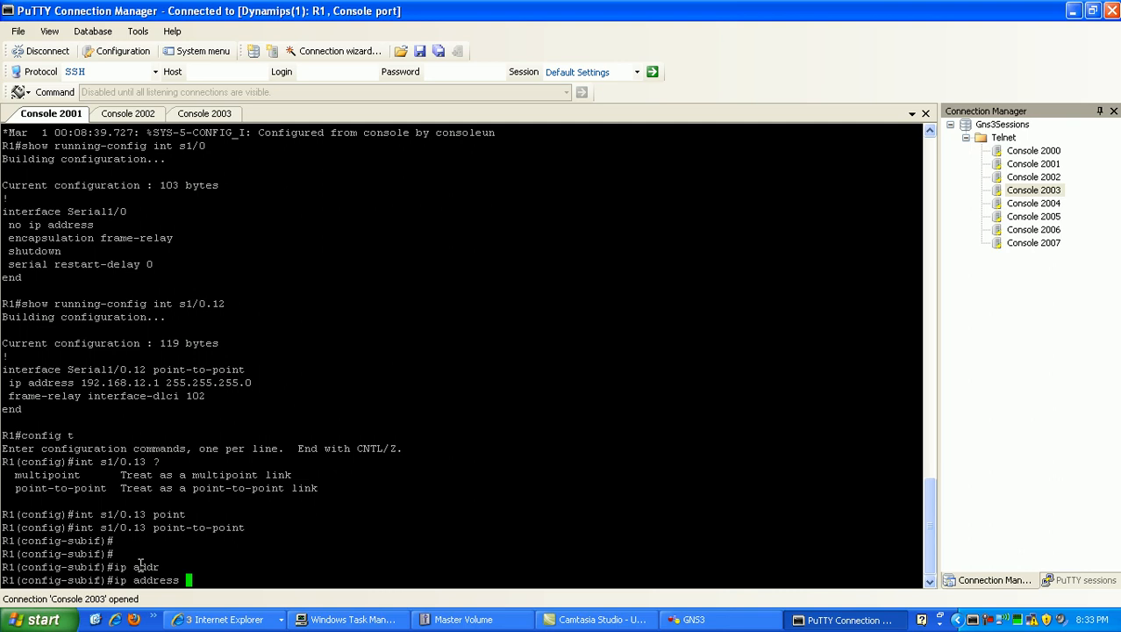
{"action": "type", "text": "192.168."}
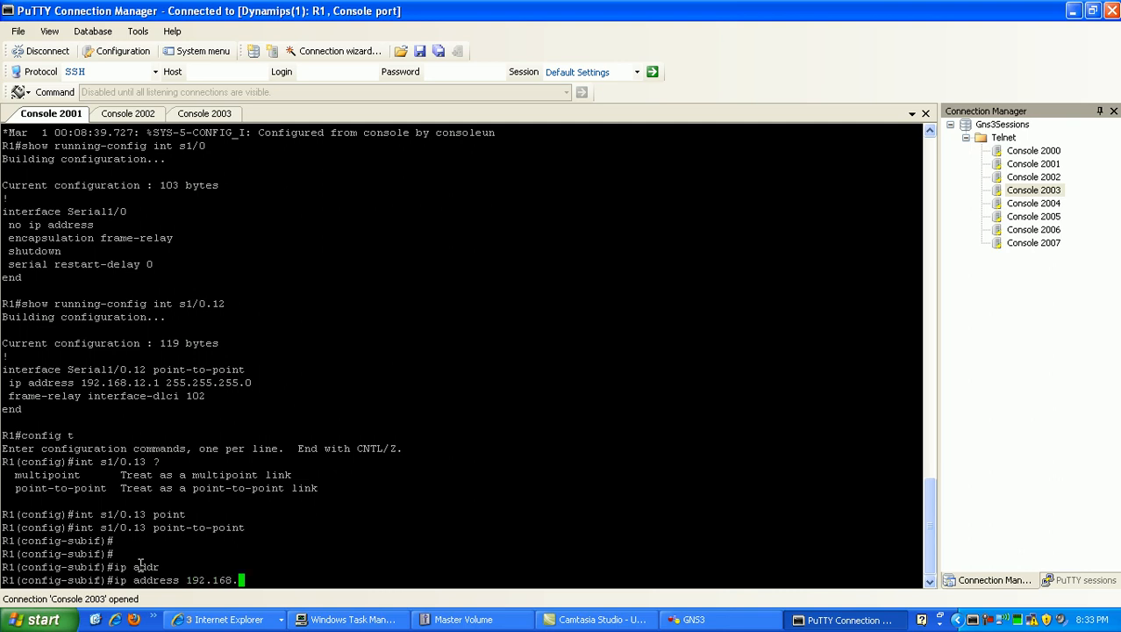
{"action": "type", "text": "3"}
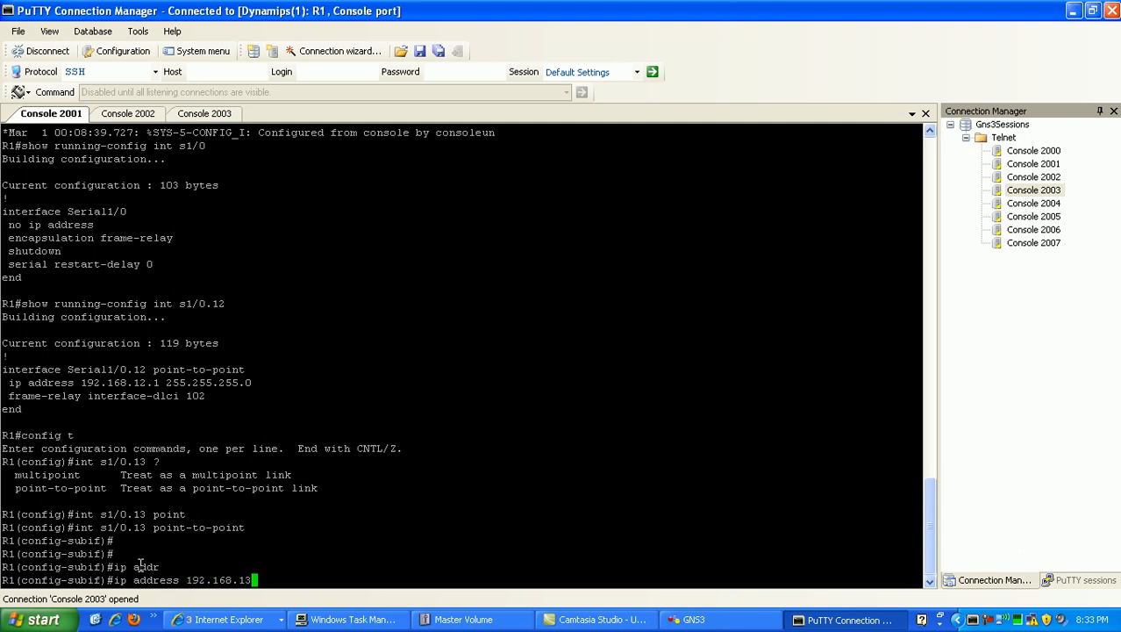
{"action": "type", "text": ".1"}
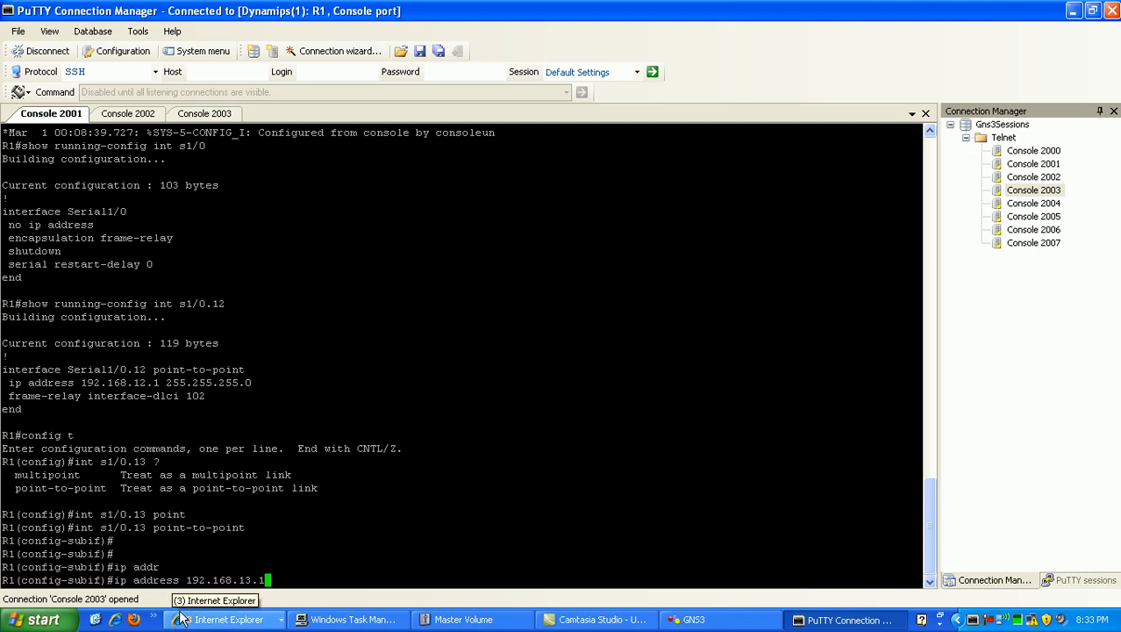
{"action": "left_click", "coordinate": [691, 620]}
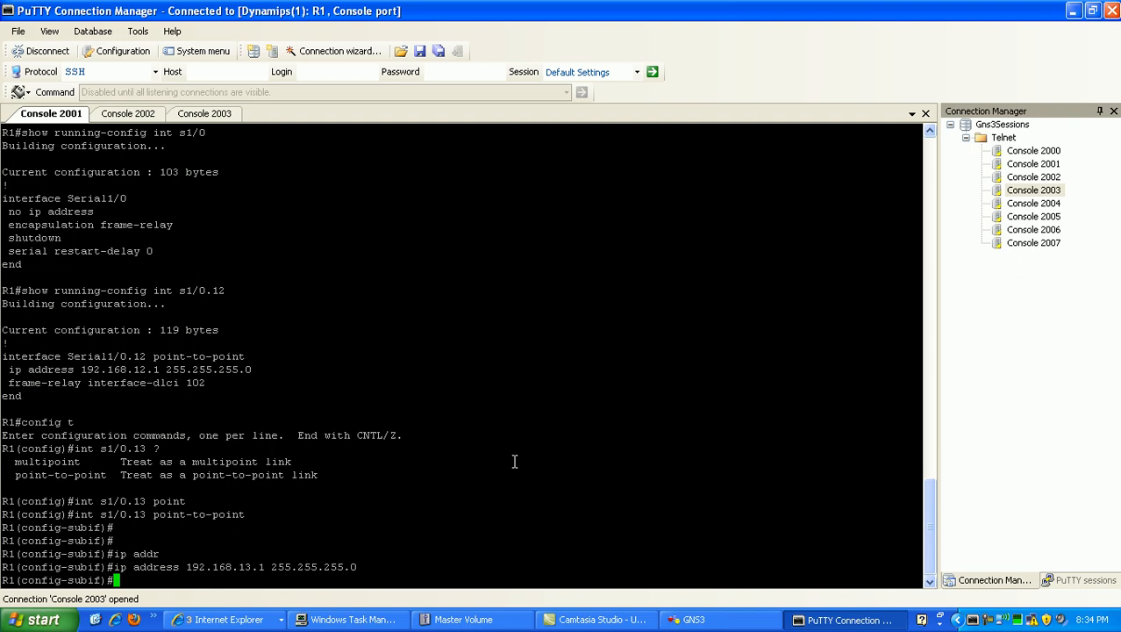
Begin entering frame-relay interface-dlci with the DLCI number on Serial1/0.13.
{"action": "type", "text": "fram"}
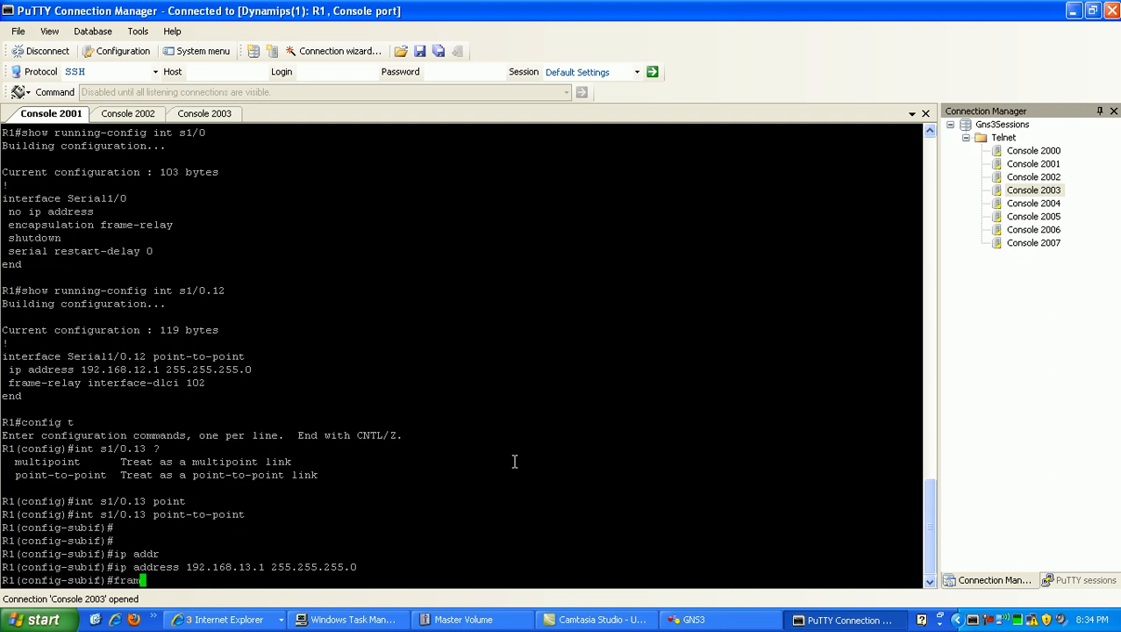
{"action": "type", "text": "frame-relay"}
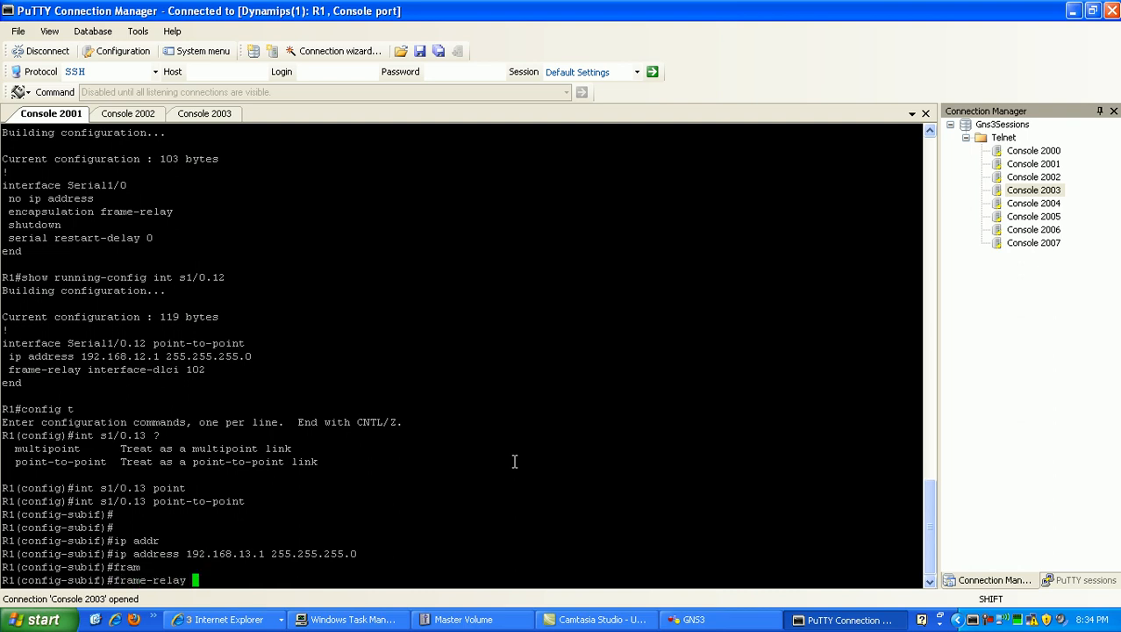
{"action": "type", "text": "interface-dlci"}
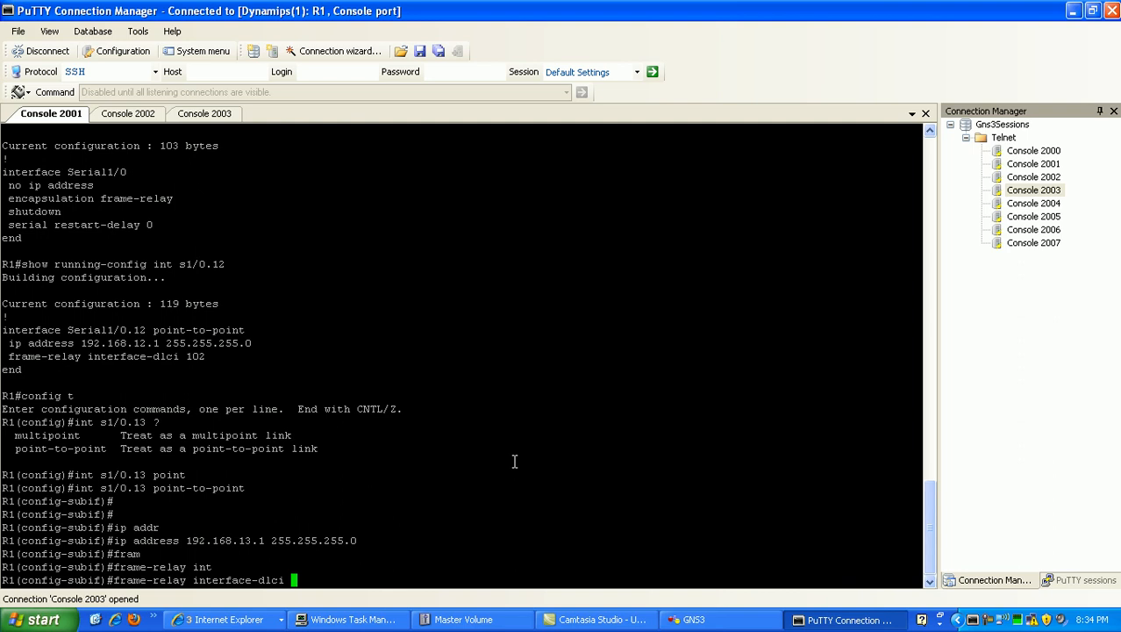
{"action": "type", "text": "10"}
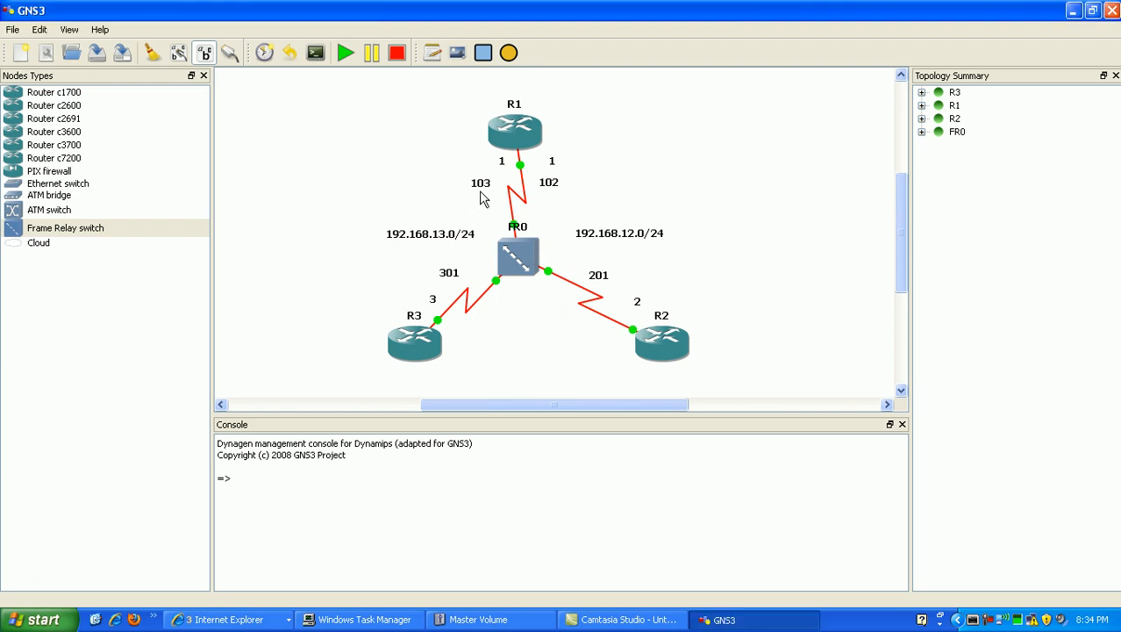
{"action": "mouse_move", "coordinate": [480, 190]}
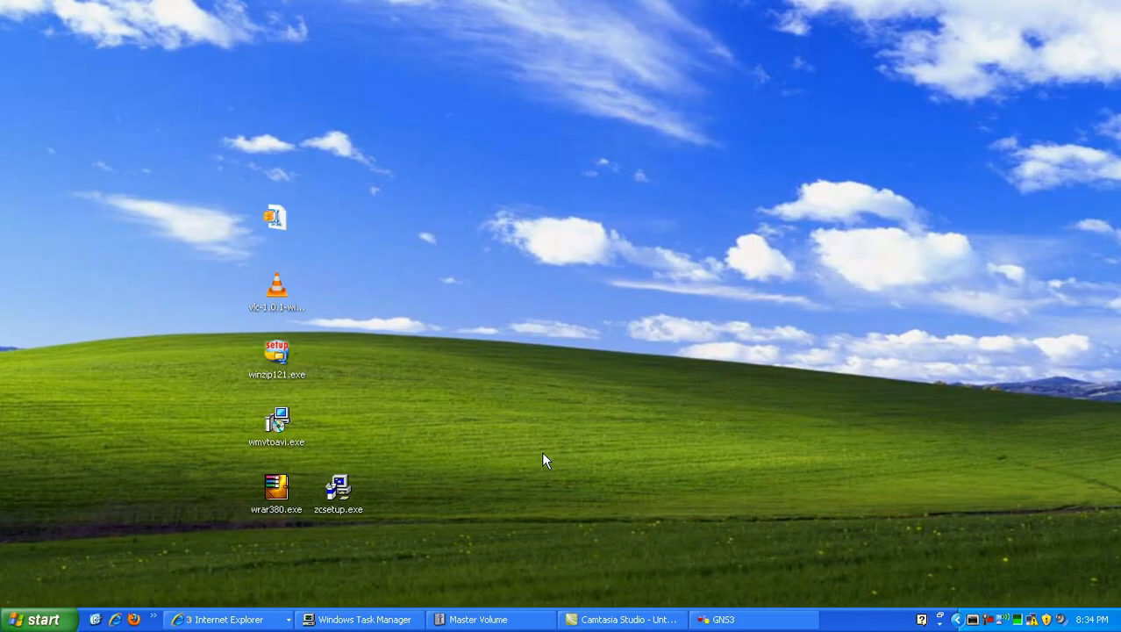
{"action": "left_click", "coordinate": [723, 619]}
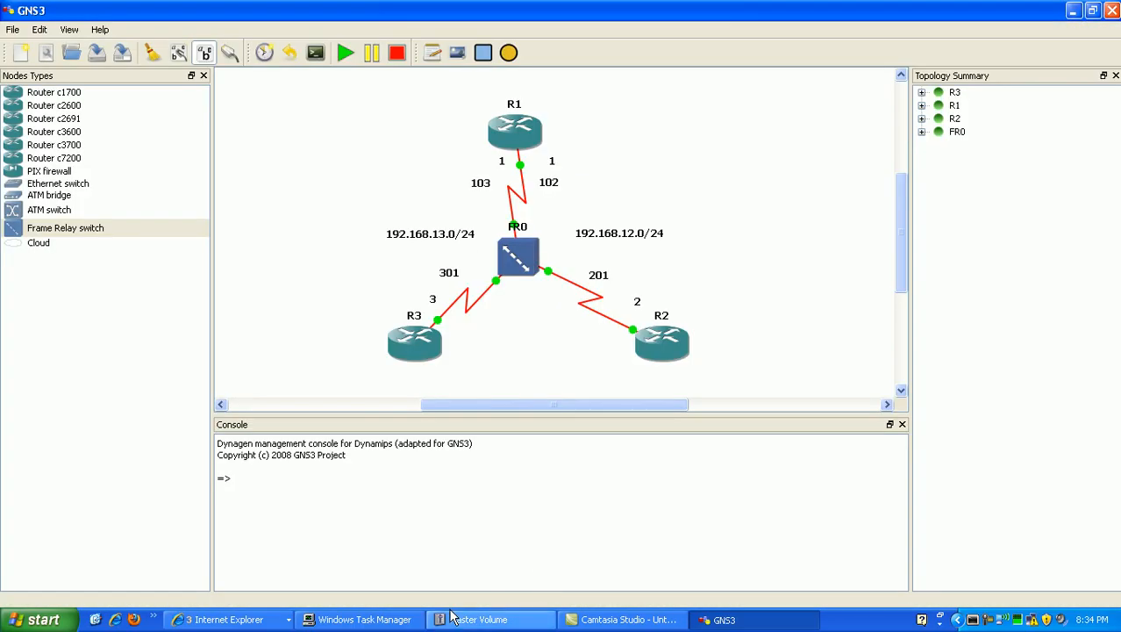
{"action": "left_click", "coordinate": [227, 620]}
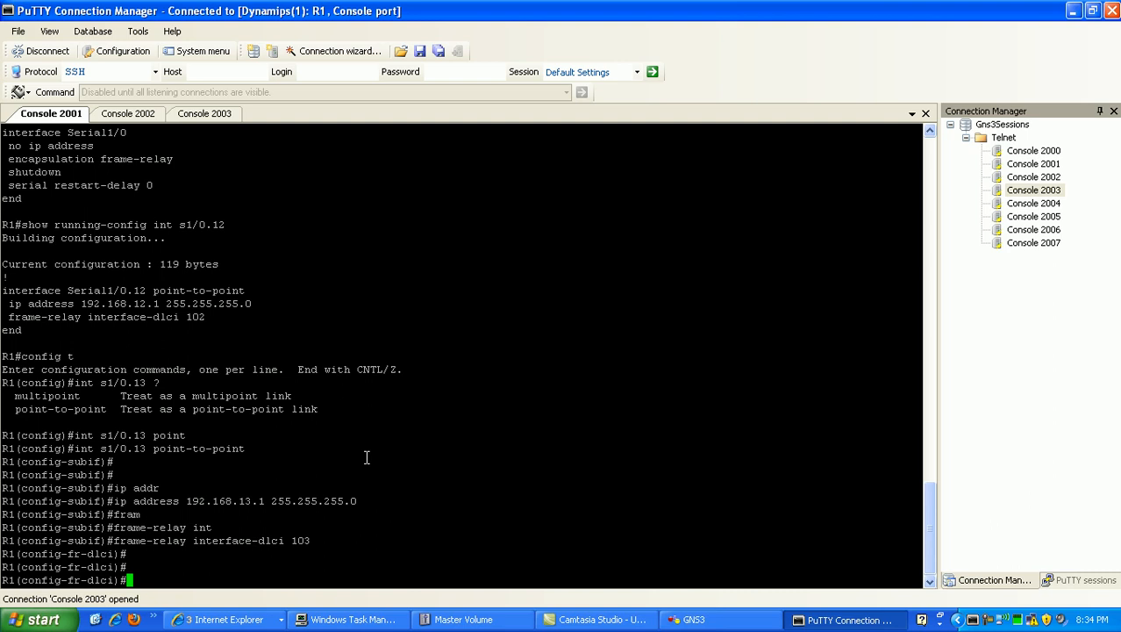
End configuration and show running-config for s1/0.13, highlighting the DLCI 103 entry.
{"action": "type", "text": "end"}
{"action": "type", "text": "show run"}
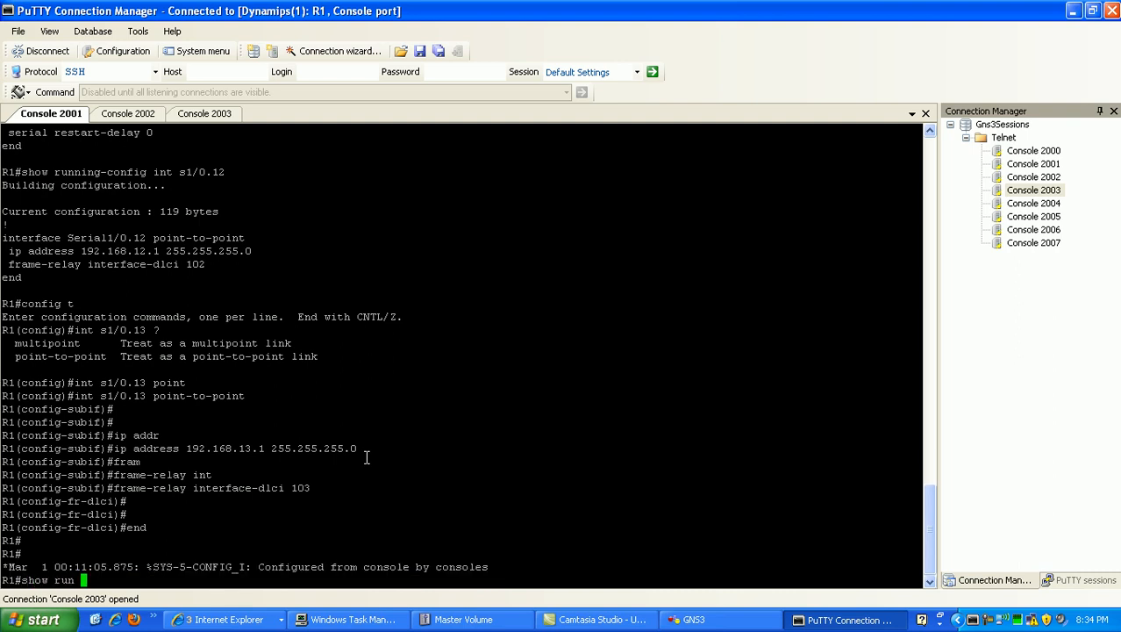
{"action": "type", "text": "int s1/0.13"}
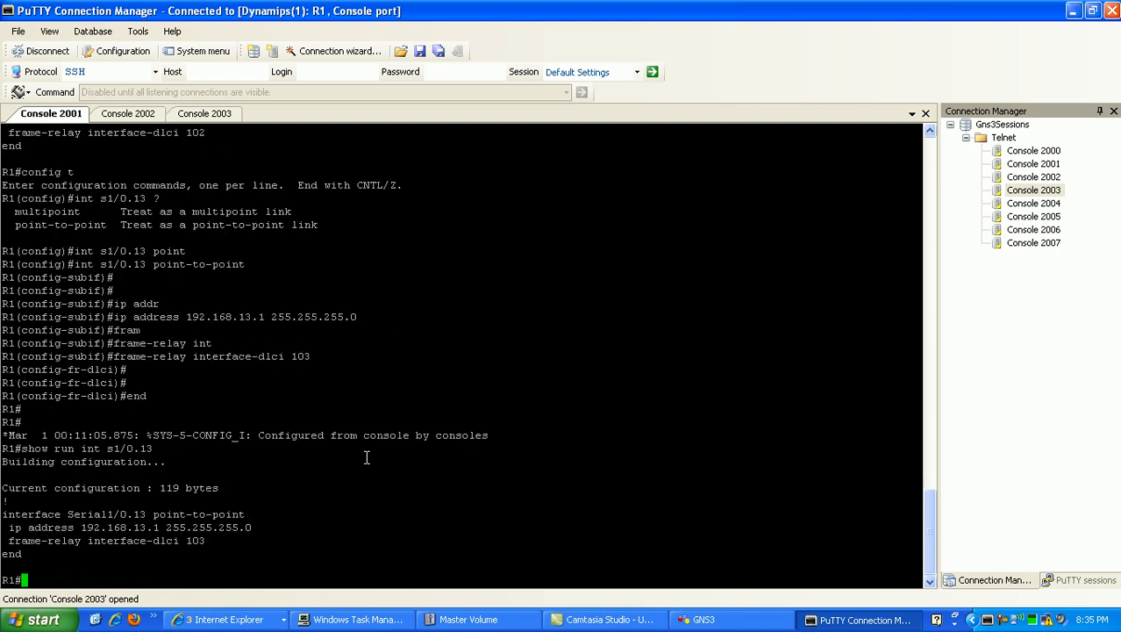
{"action": "mouse_move", "coordinate": [7, 520]}
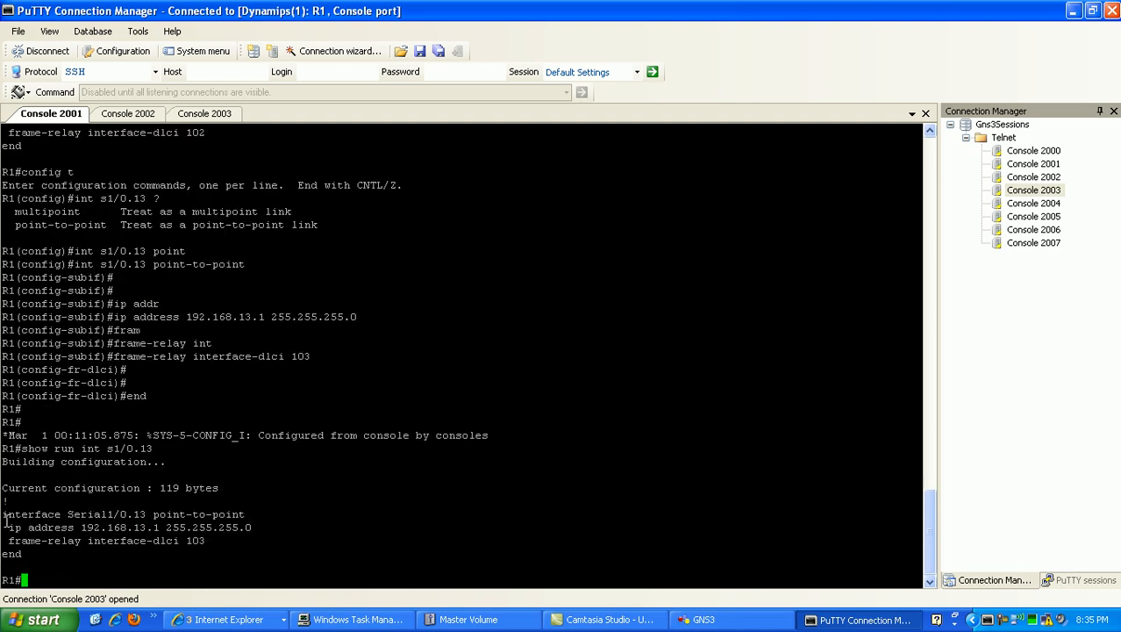
{"action": "left_click_drag", "start_coordinate": [4, 512], "coordinate": [217, 547]}
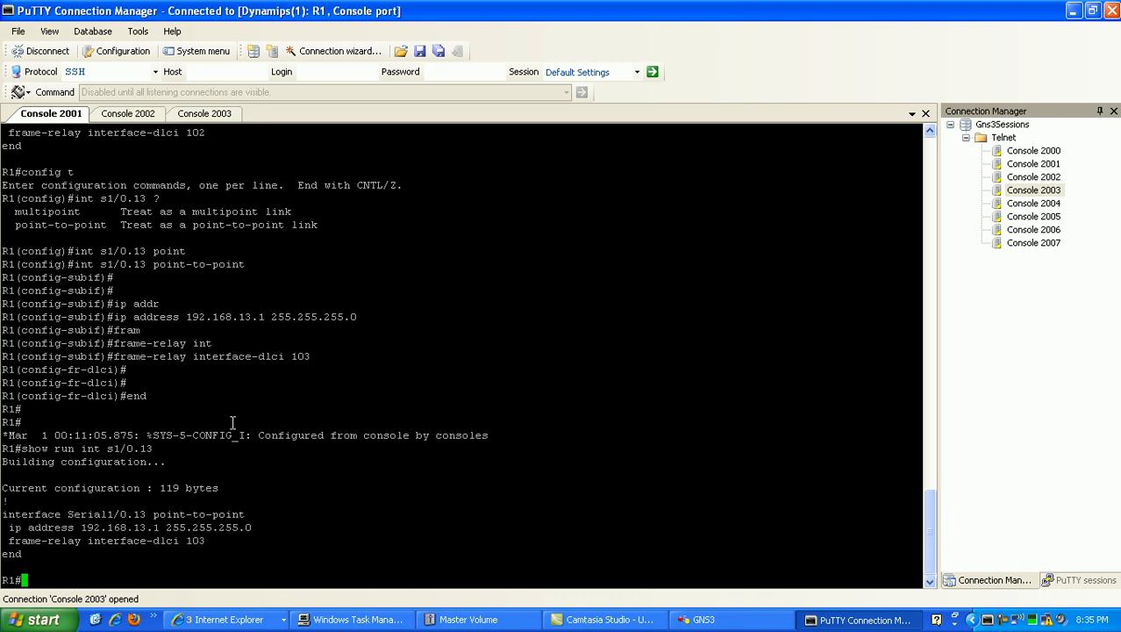
Run show frame-relay map to see DLCIs 102 and 103 inactive, subinterfaces down.
{"action": "type", "text": "show frame-relay map"}
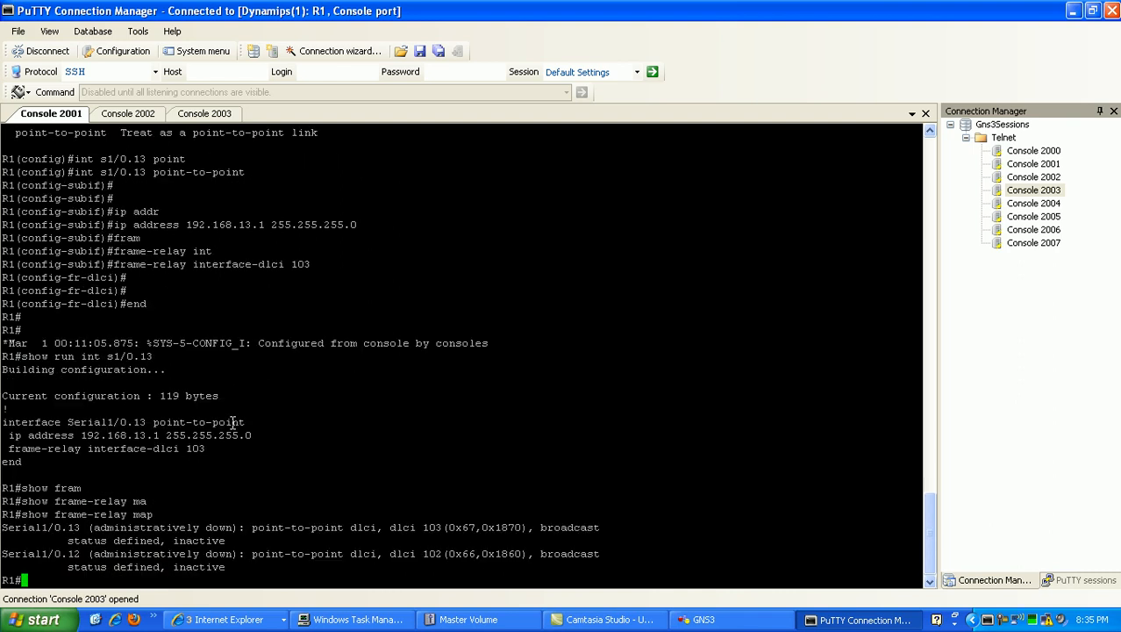
{"action": "mouse_move", "coordinate": [281, 506]}
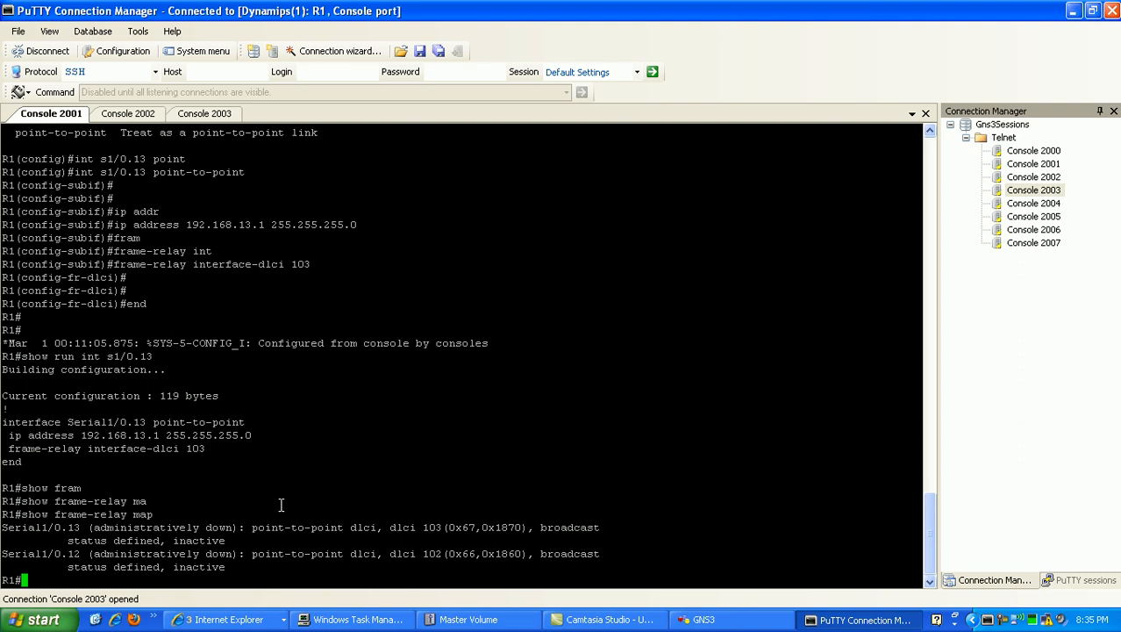
{"action": "mouse_move", "coordinate": [182, 534]}
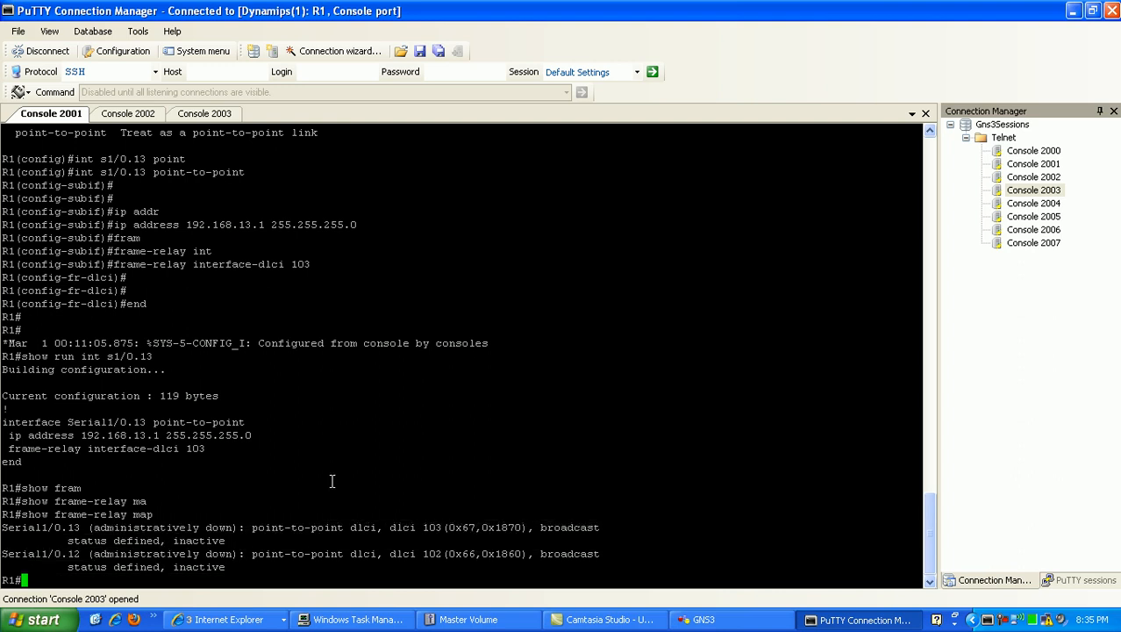
Bring up Serial1/0 with no shut and recheck show frame-relay map.
{"action": "type", "text": "config t"}
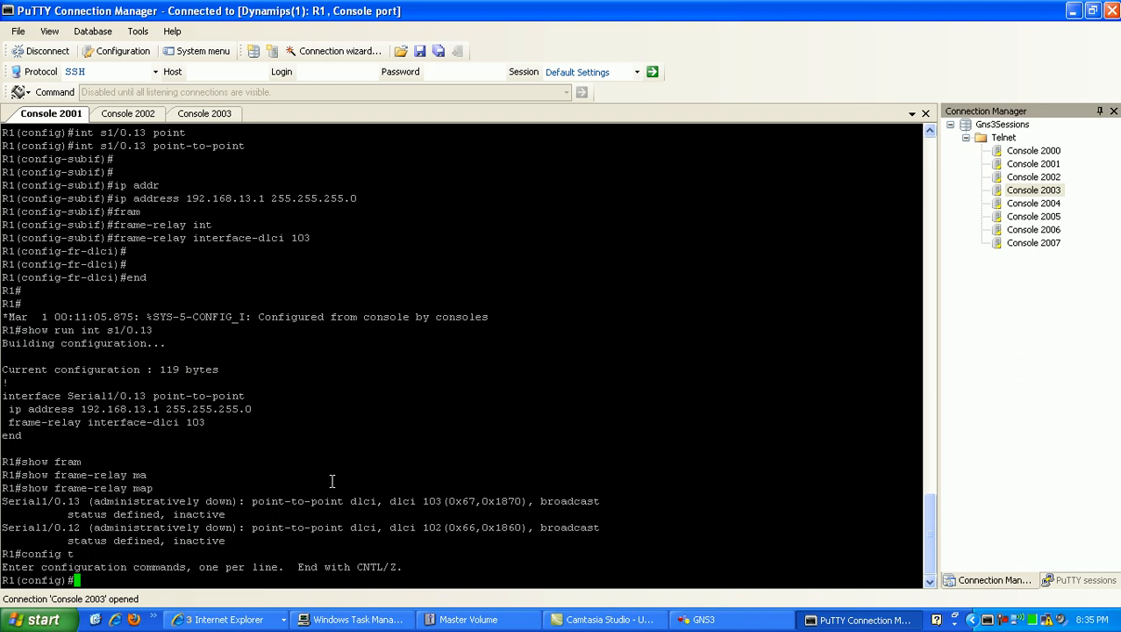
{"action": "type", "text": "int s1/0"}
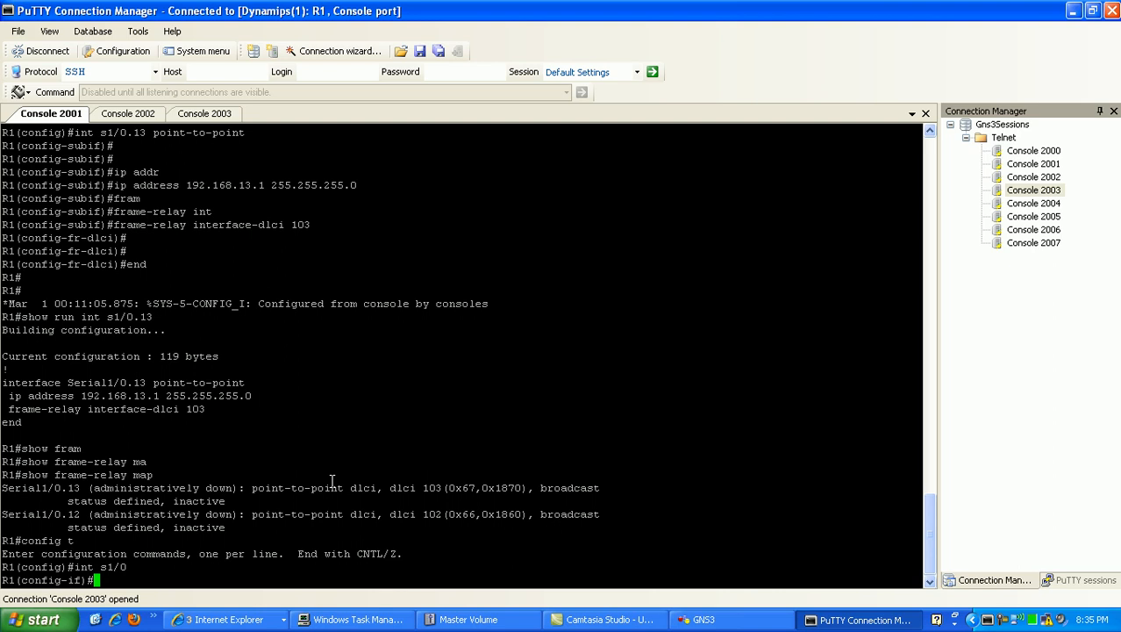
{"action": "type", "text": "no shut"}
{"action": "type", "text": "end"}
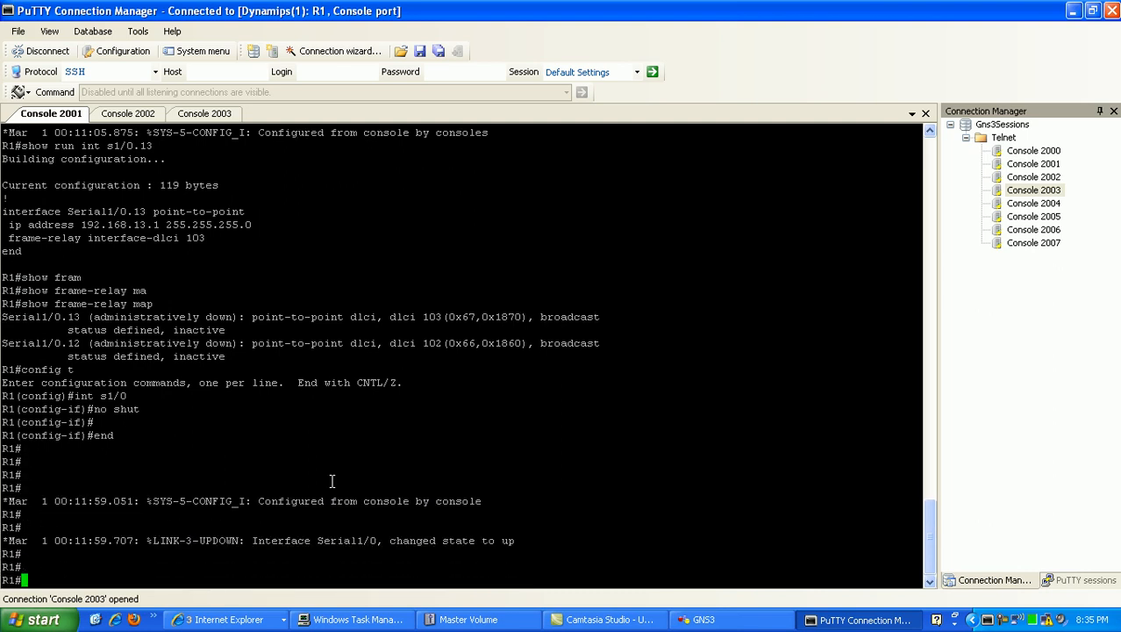
{"action": "type", "text": "show frame-relay map"}
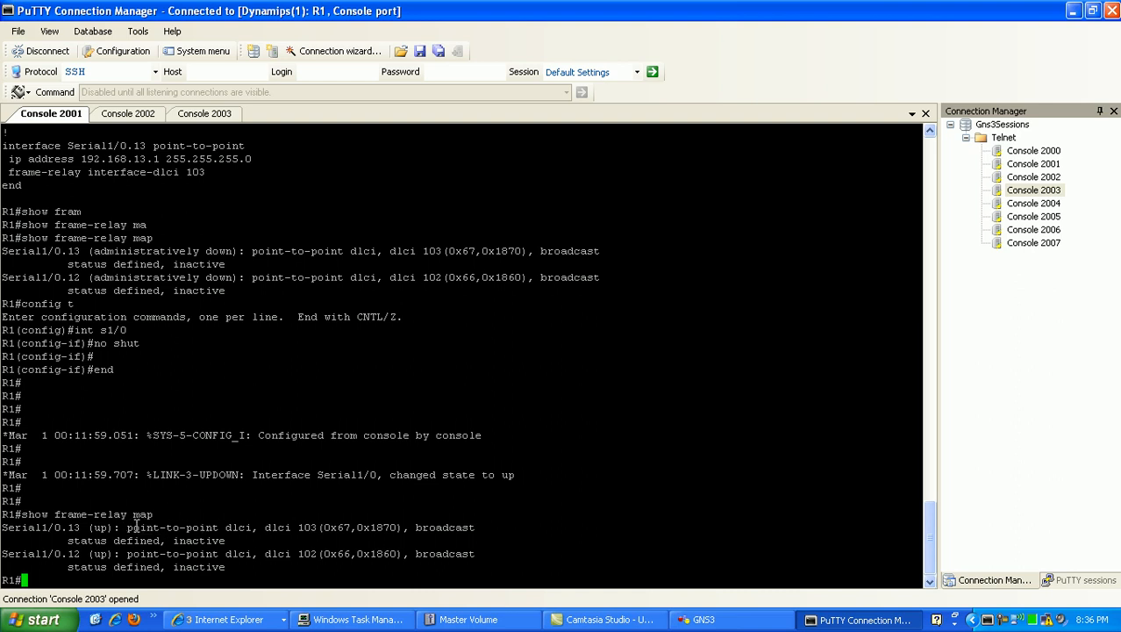
Recheck the frame-relay map until DLCIs 102 and 103 show active.
{"action": "left_click_drag", "start_coordinate": [126, 526], "coordinate": [253, 526]}
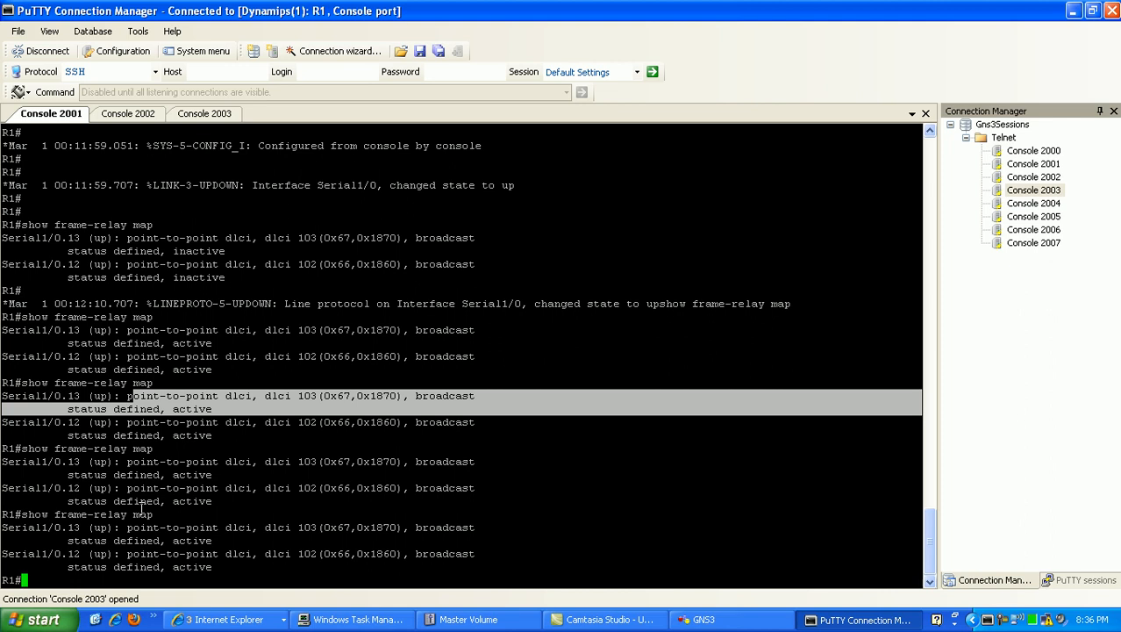
{"action": "type", "text": "show i"}
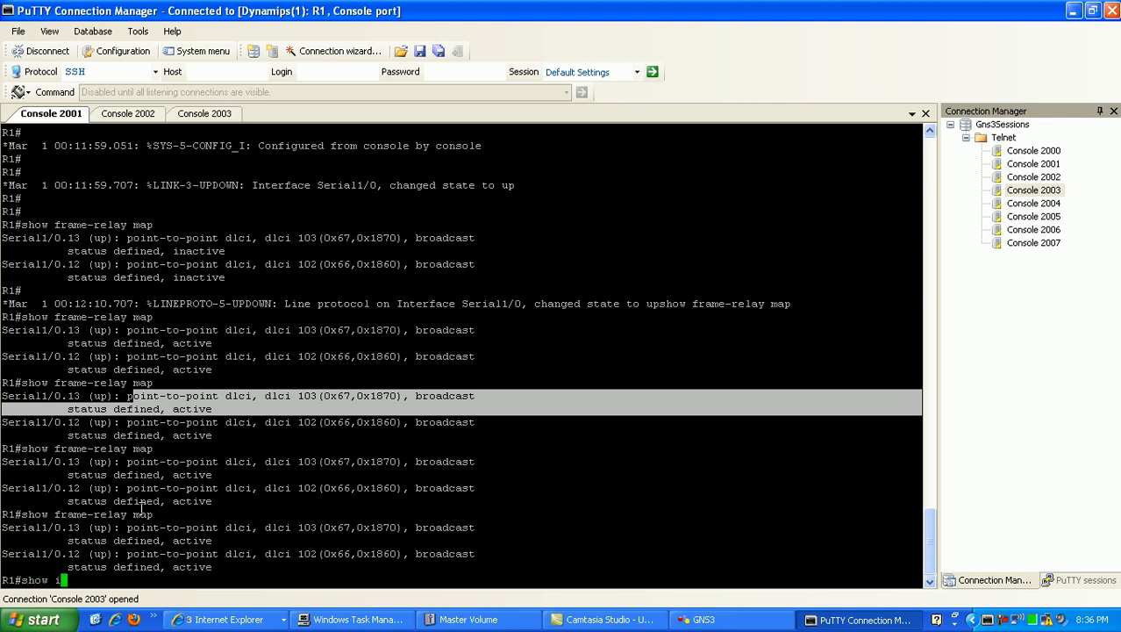